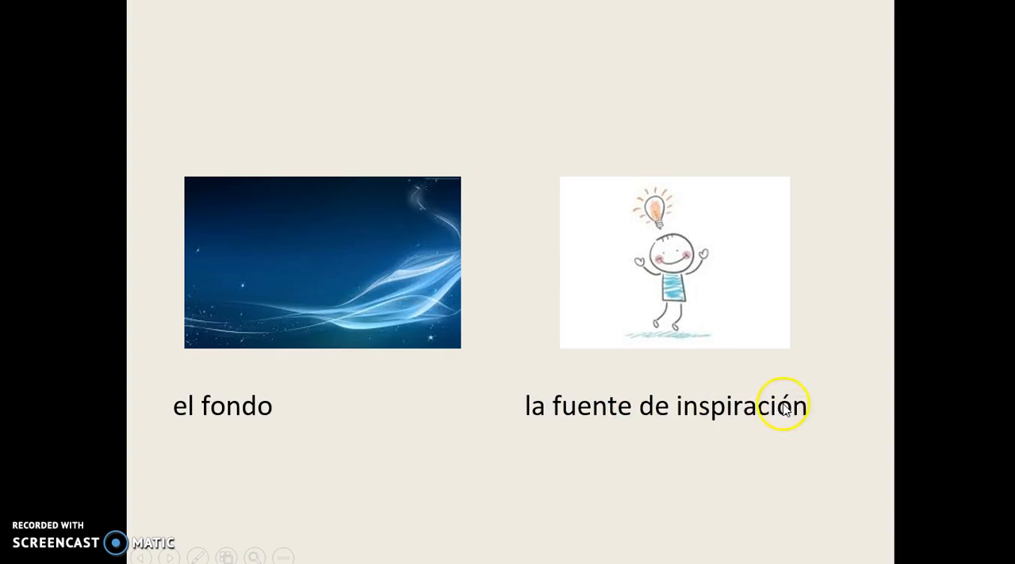
Advance from the el fondo slide to the el mensaje / la naturaleza muerta slide
{"action": "left_click", "coordinate": [605, 466]}
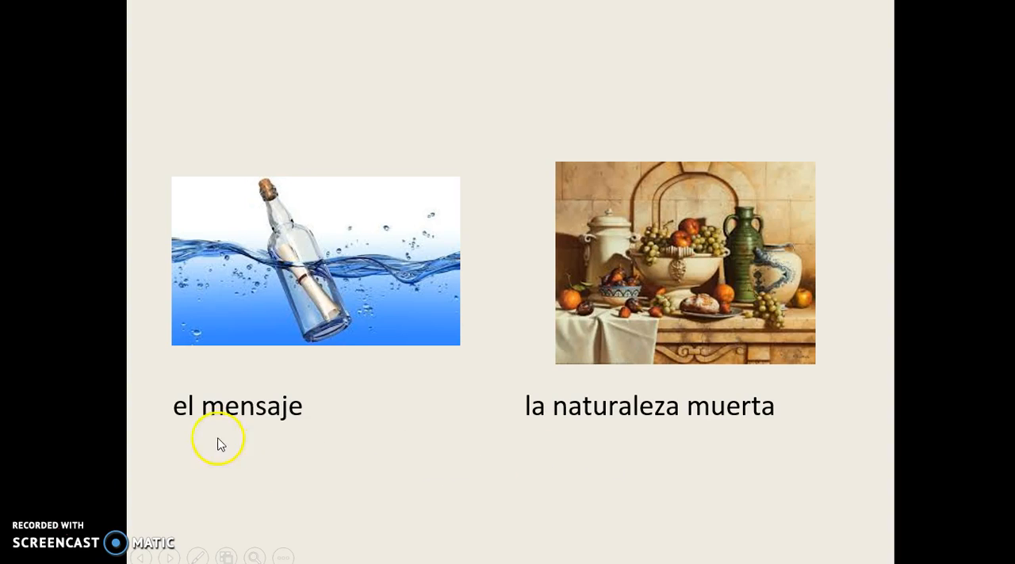
{"action": "mouse_move", "coordinate": [696, 409]}
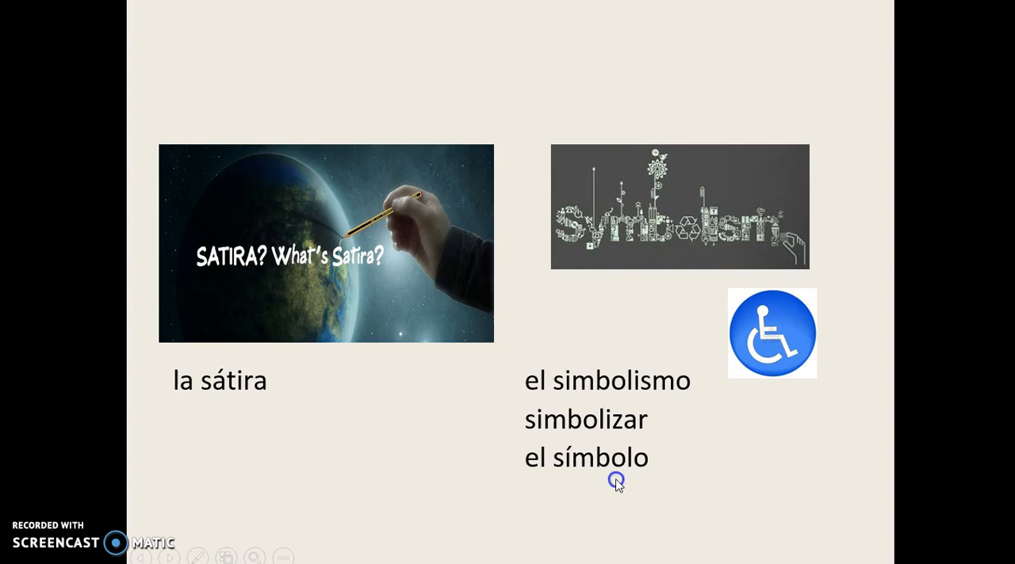
{"action": "mouse_move", "coordinate": [502, 473]}
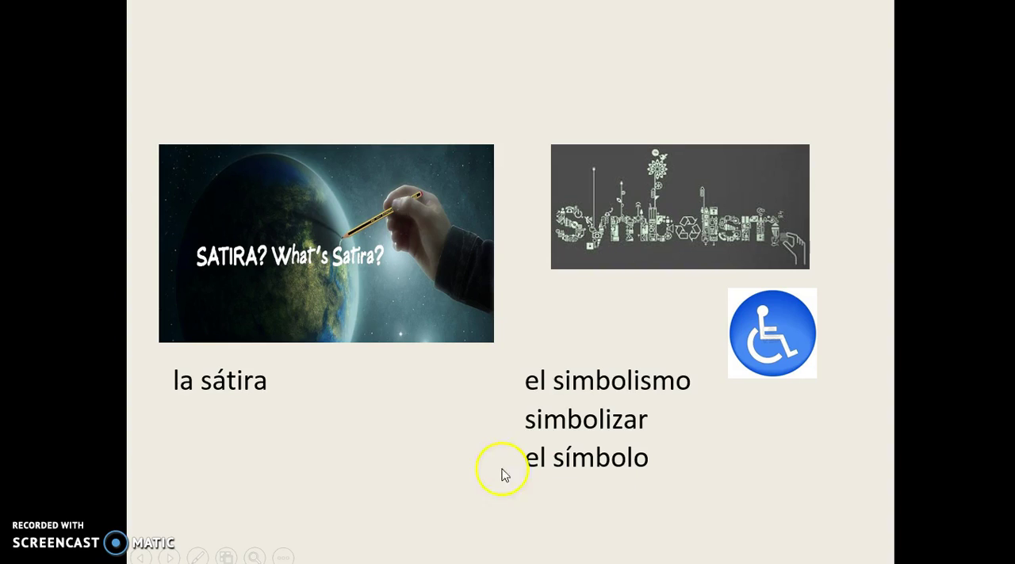
{"action": "mouse_move", "coordinate": [553, 387]}
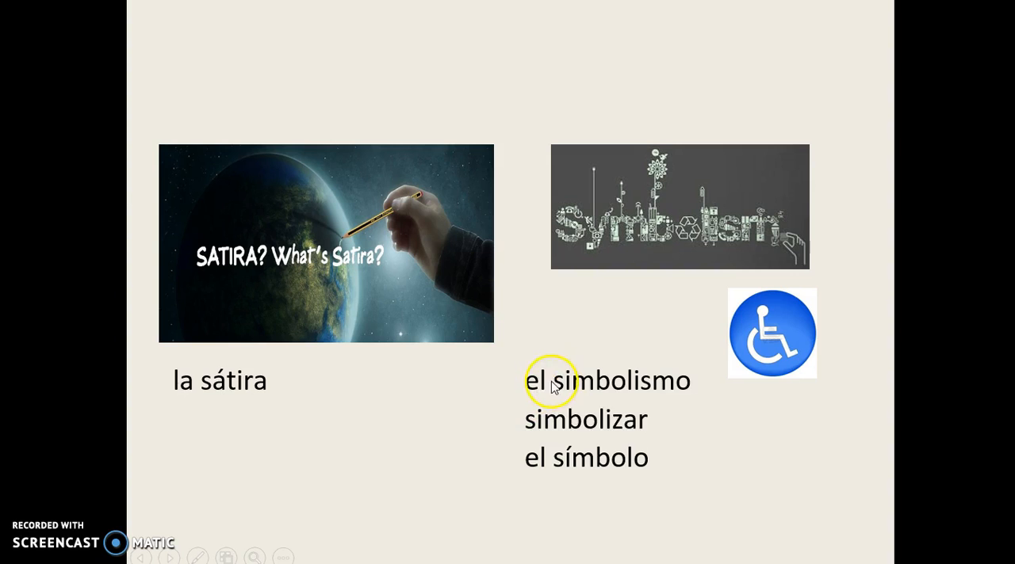
{"action": "mouse_move", "coordinate": [642, 466]}
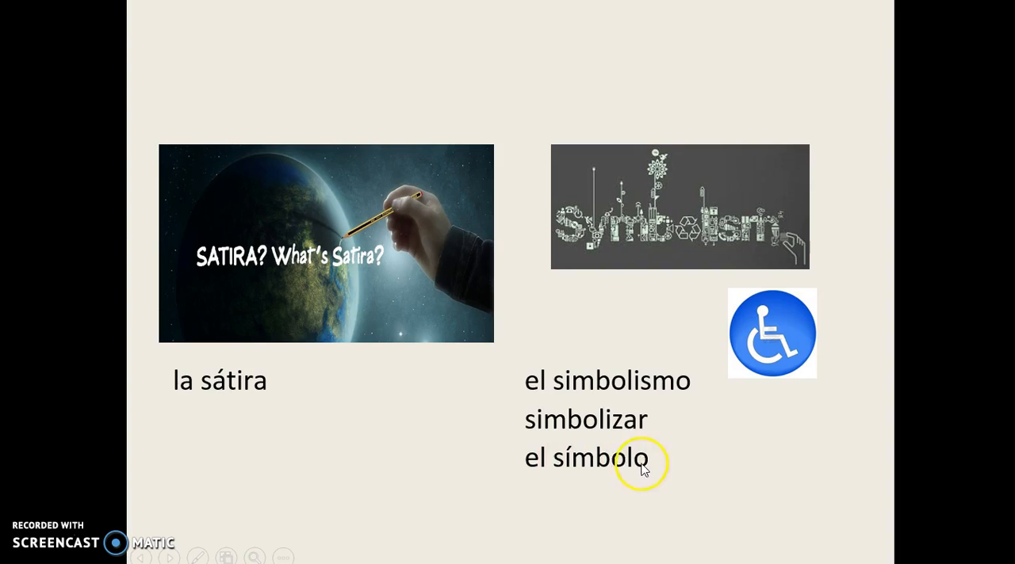